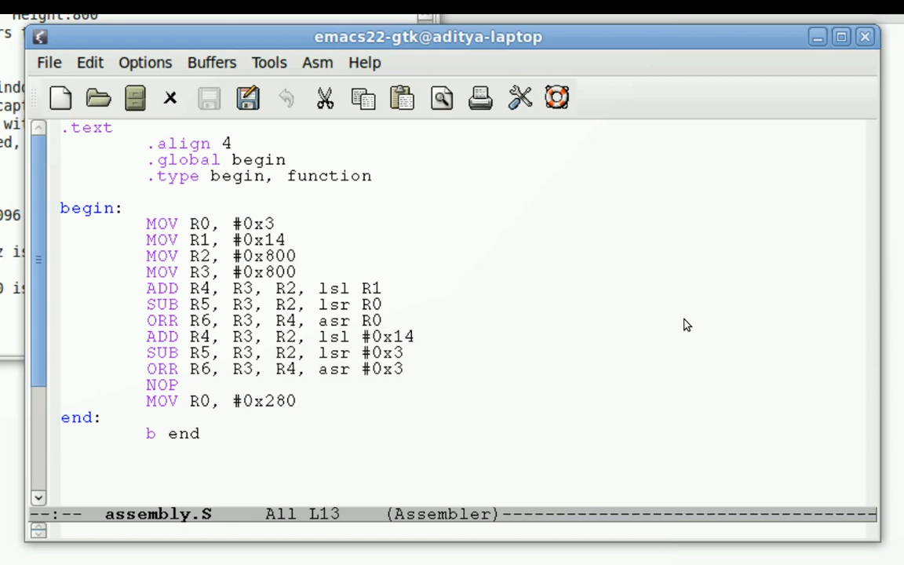
Review the instructions in assembly.S, ending on the last ORR instruction.
click(389, 320)
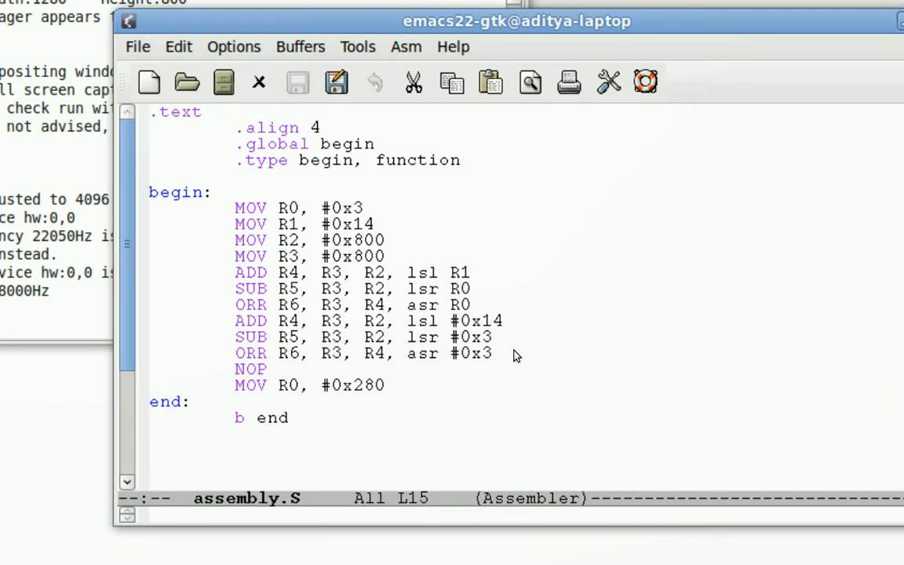
click(494, 353)
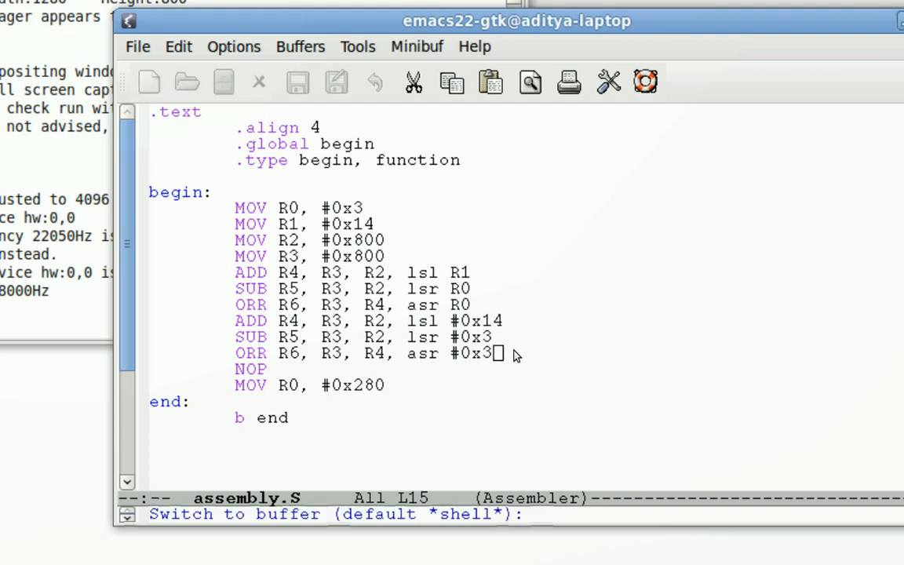
Switch to the Makefile, review its all, clean and objdump rules, and run M-x compile.
text(Makefile)
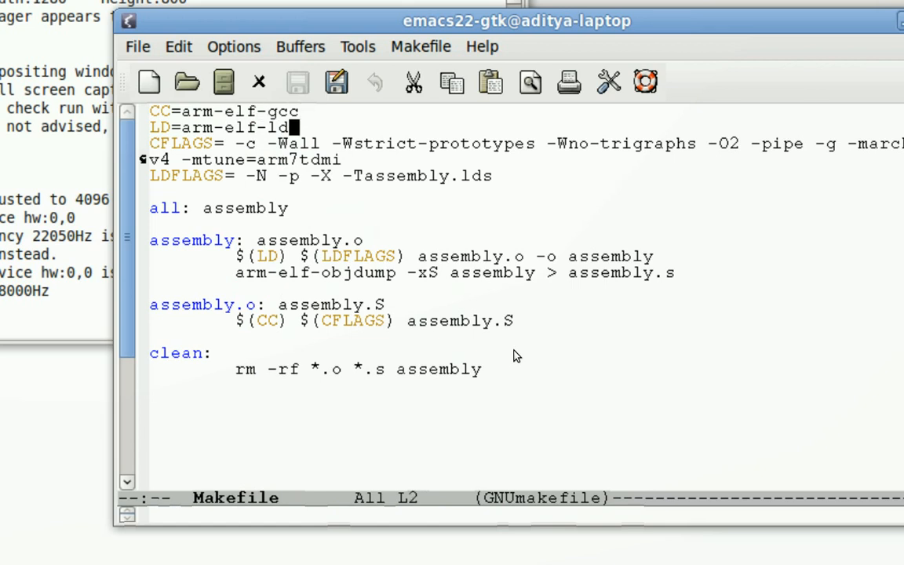
click(289, 207)
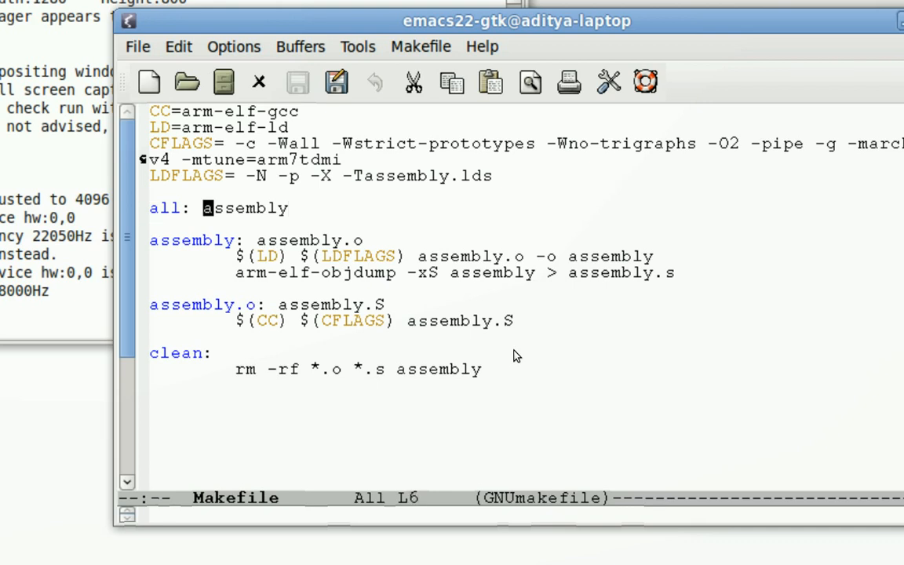
click(206, 305)
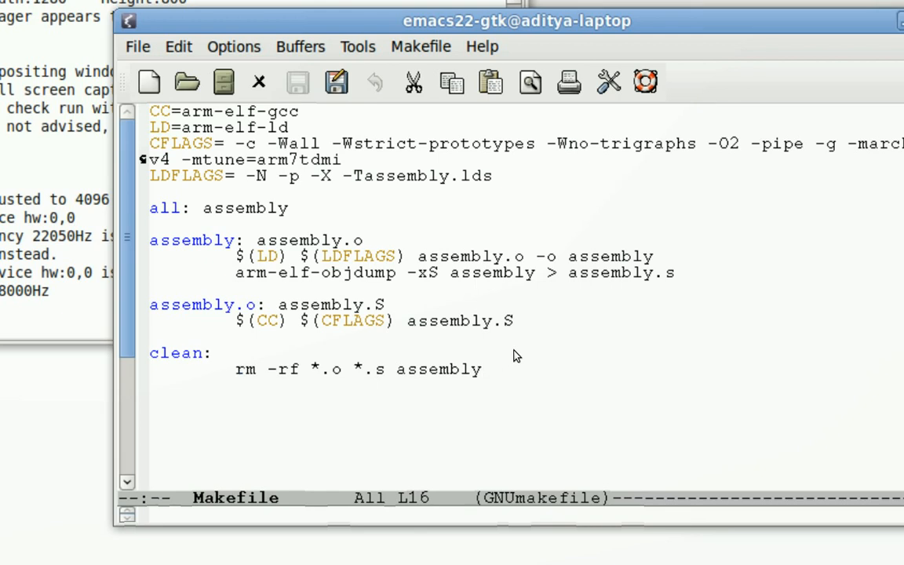
click(483, 273)
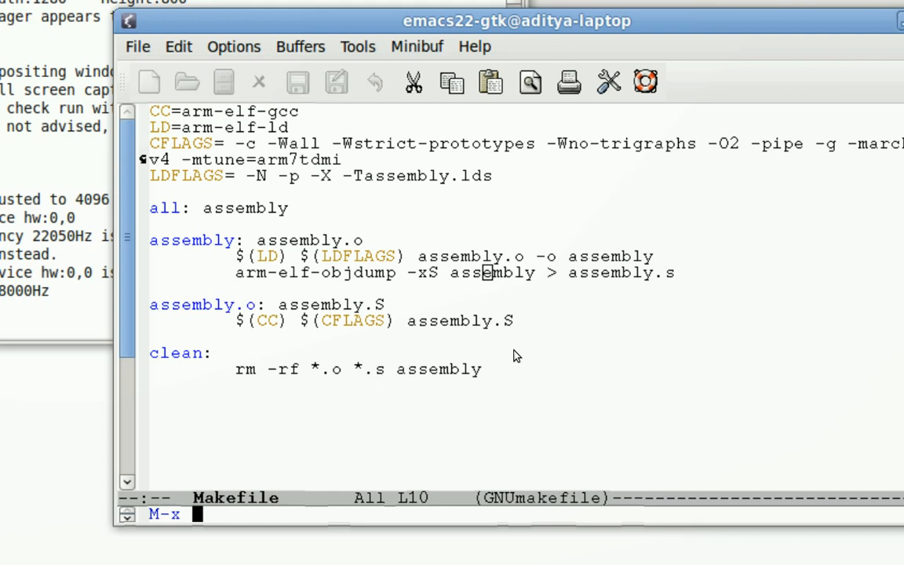
text(compilation*):)
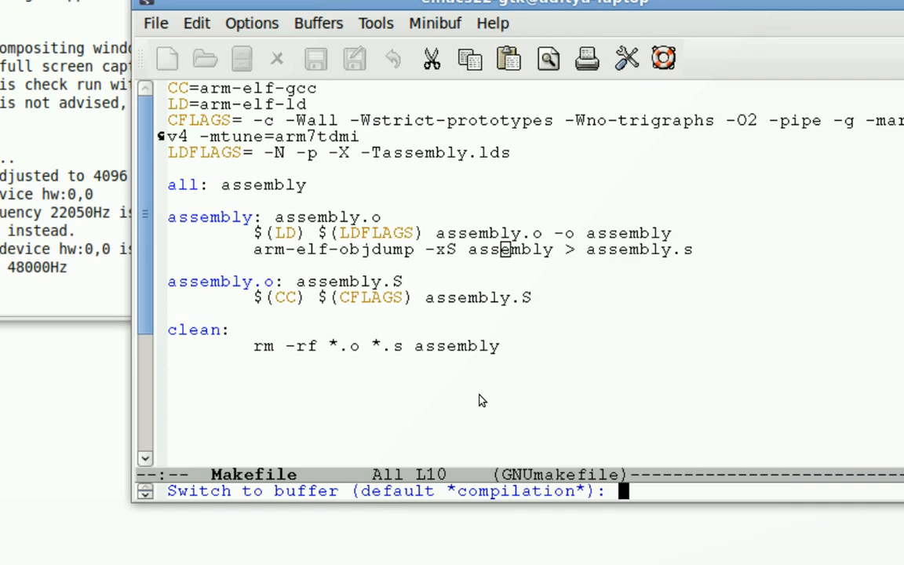
In *shell*, list the built files and run 'file assembly' to confirm an ARM ELF executable.
text(*sh)
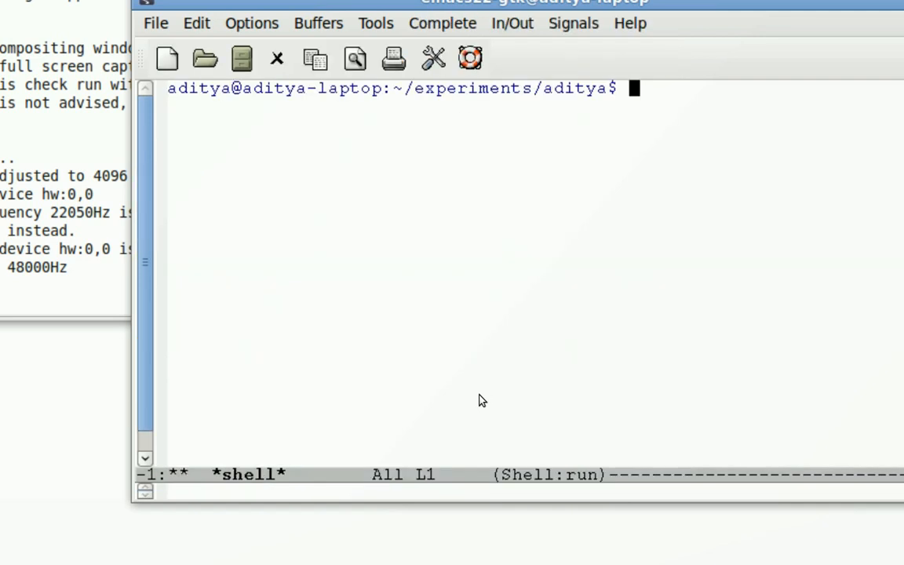
text(ls)
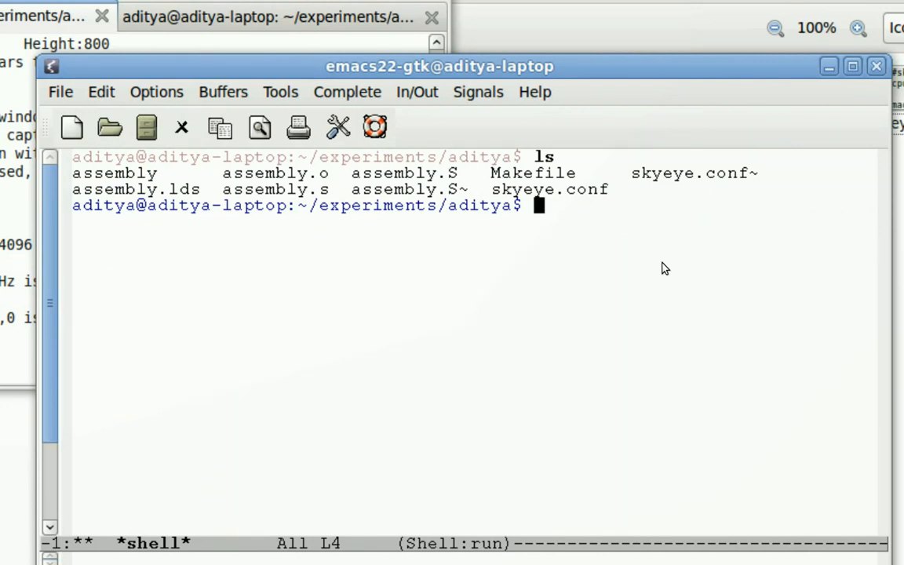
text(file)
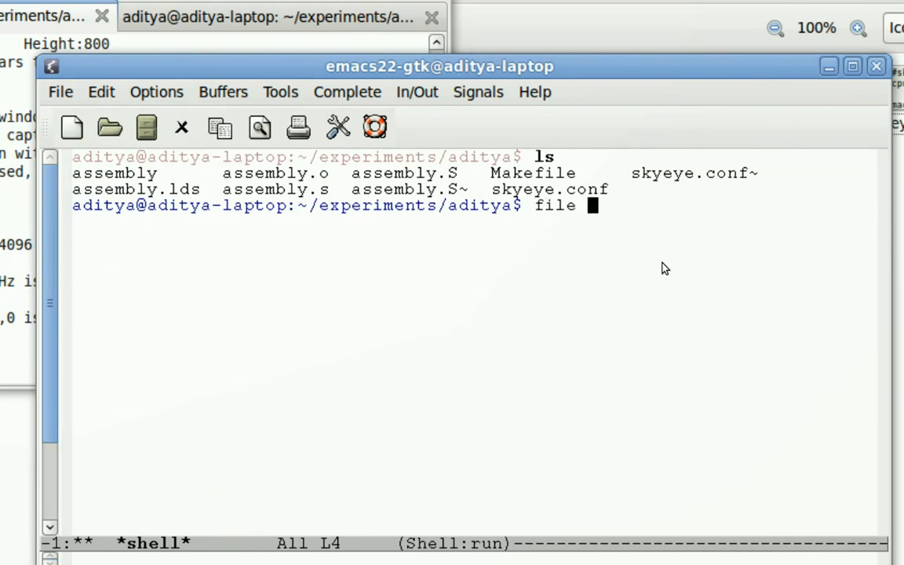
text(assembly)
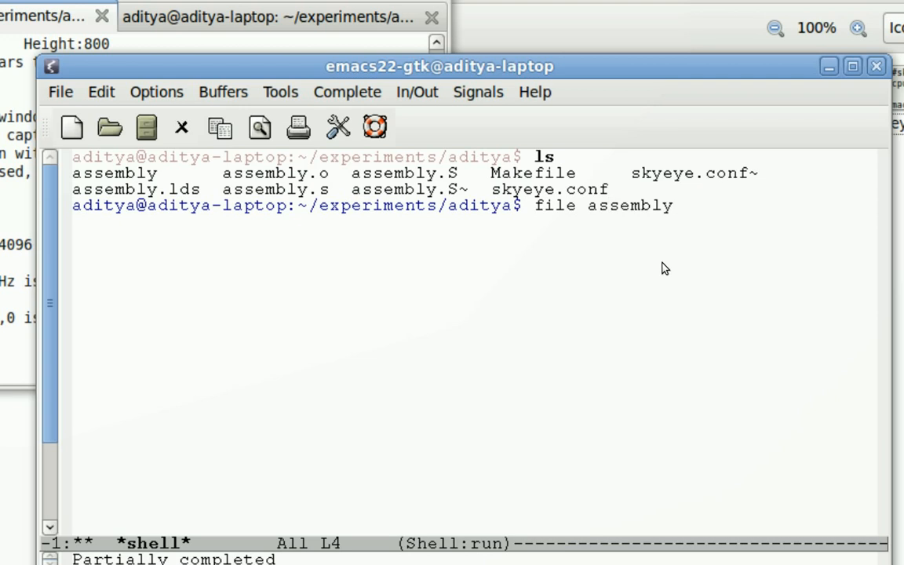
key(Return)
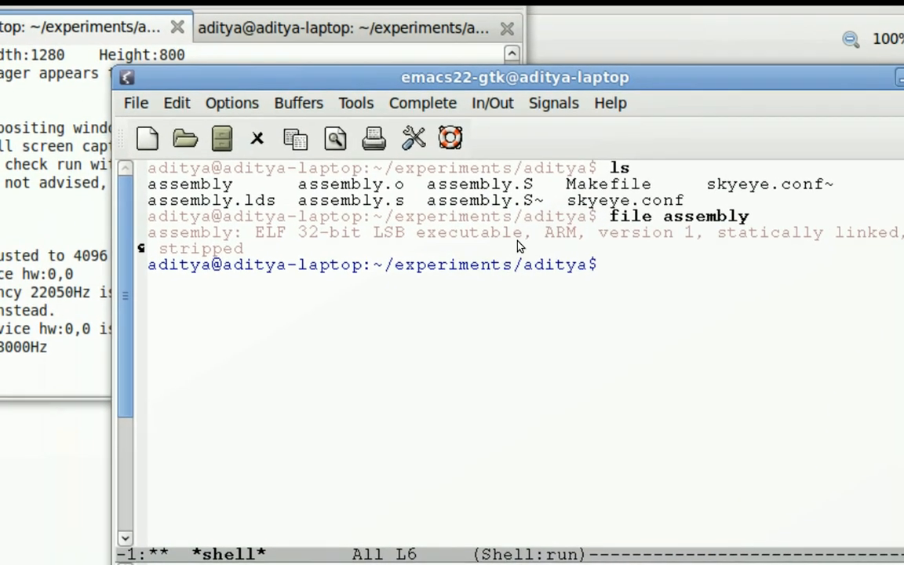
Run ./assembly natively and see it fail with 'cannot execute binary file'.
text(.)
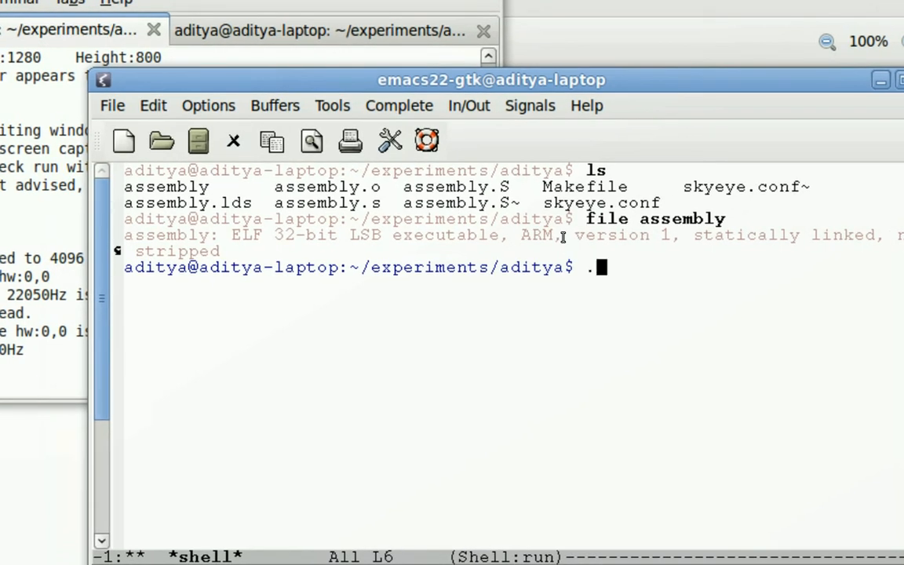
text(/assembly)
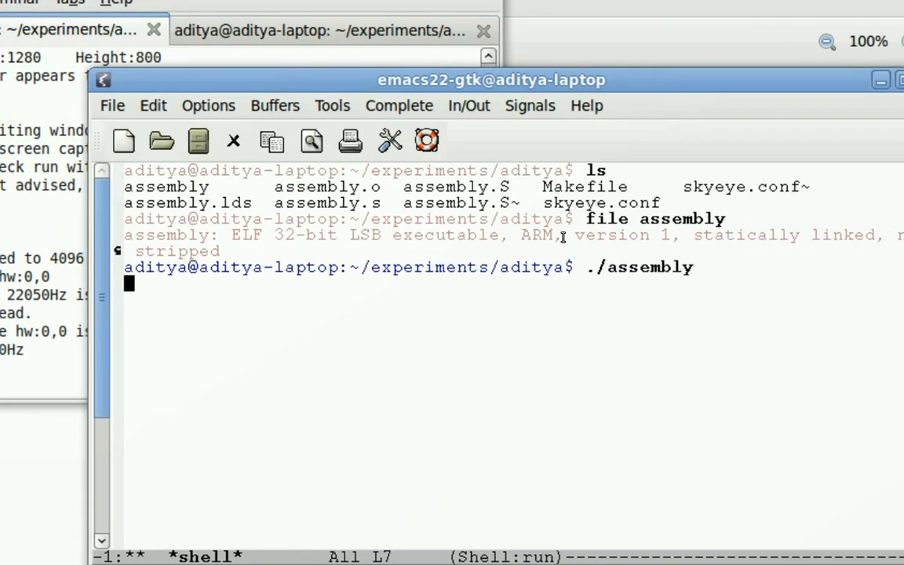
key(Return)
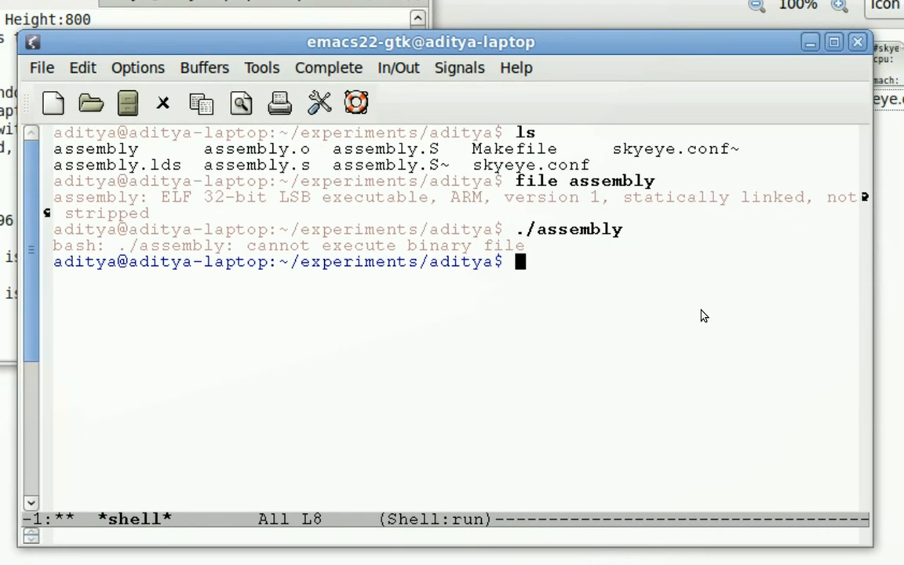
Run 'skyeye -d -e assembly -c skyeye.conf' so the simulator waits for a debugger on port 12345.
text(sk)
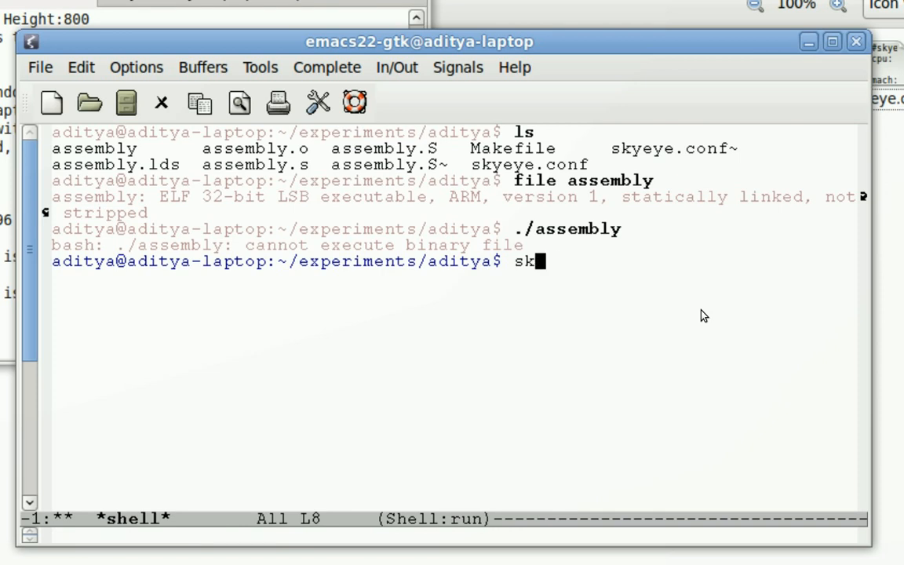
text(eye -)
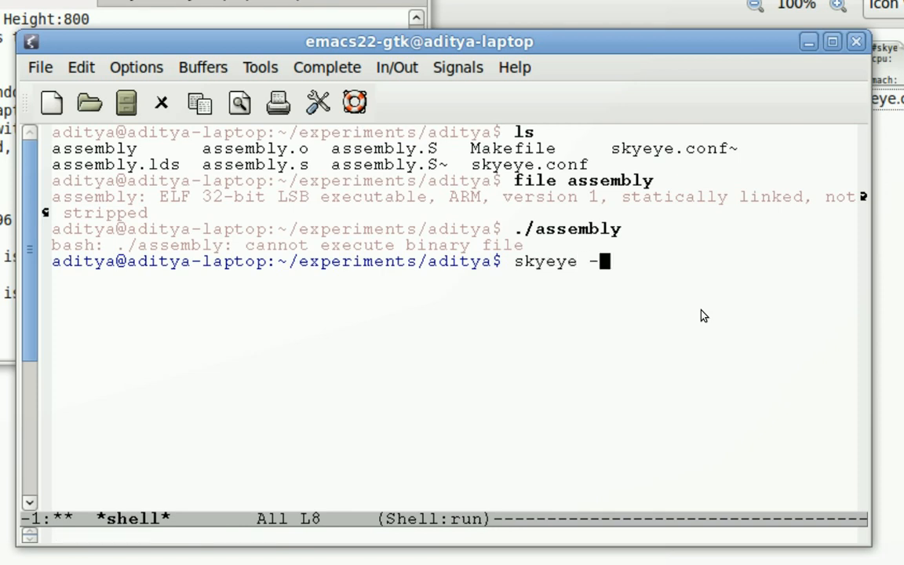
text(d)
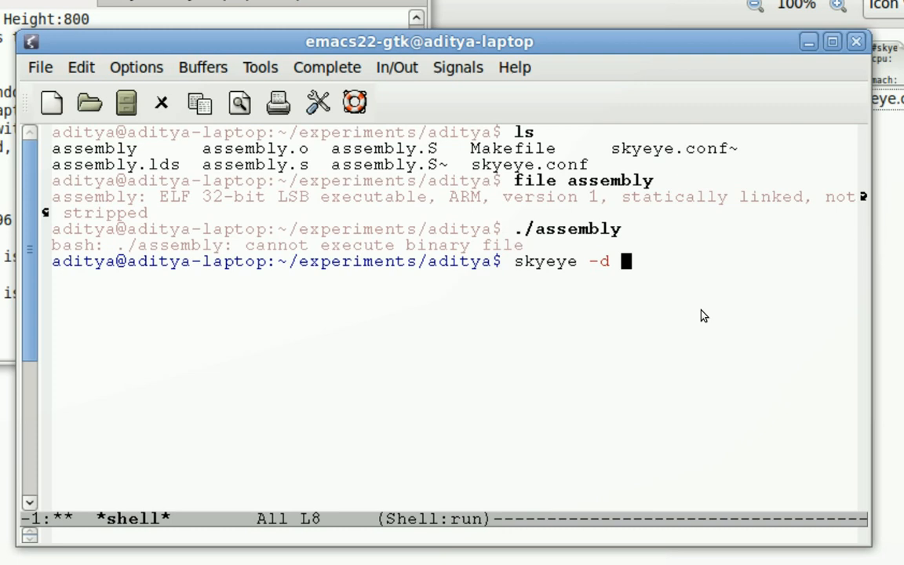
text(-e)
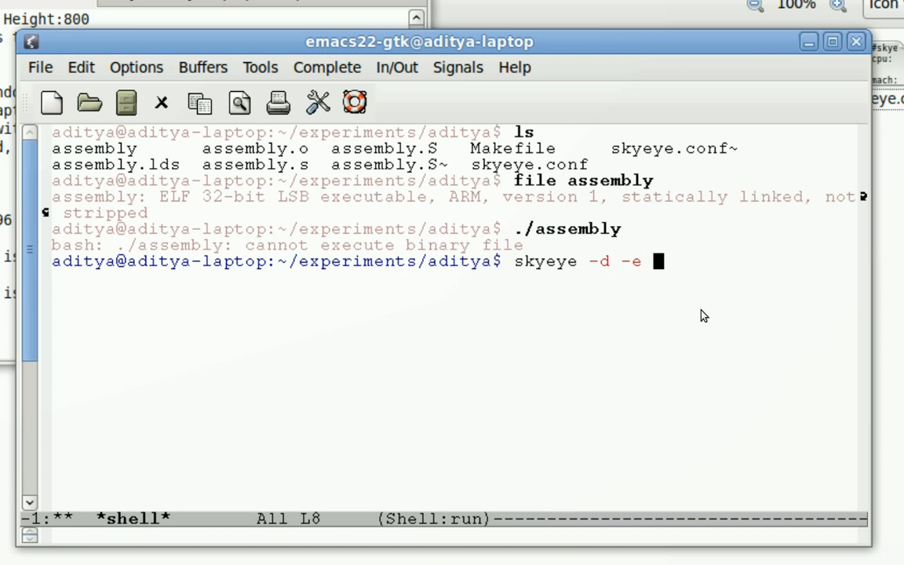
text(assembly)
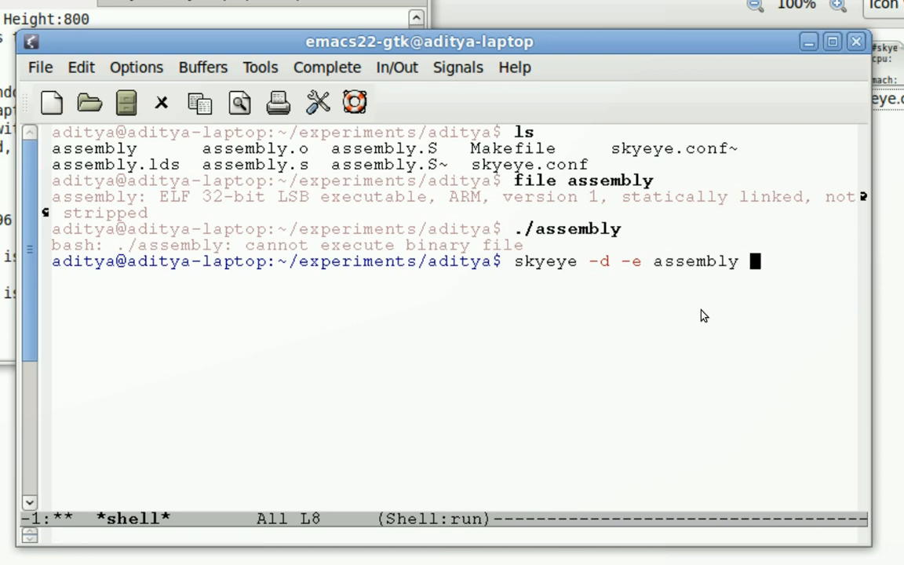
text(-c)
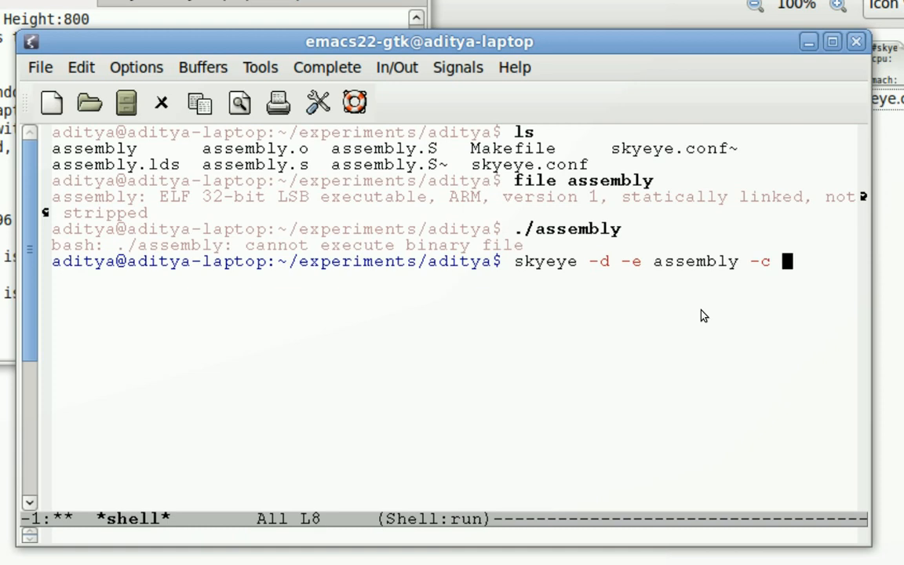
text(s)
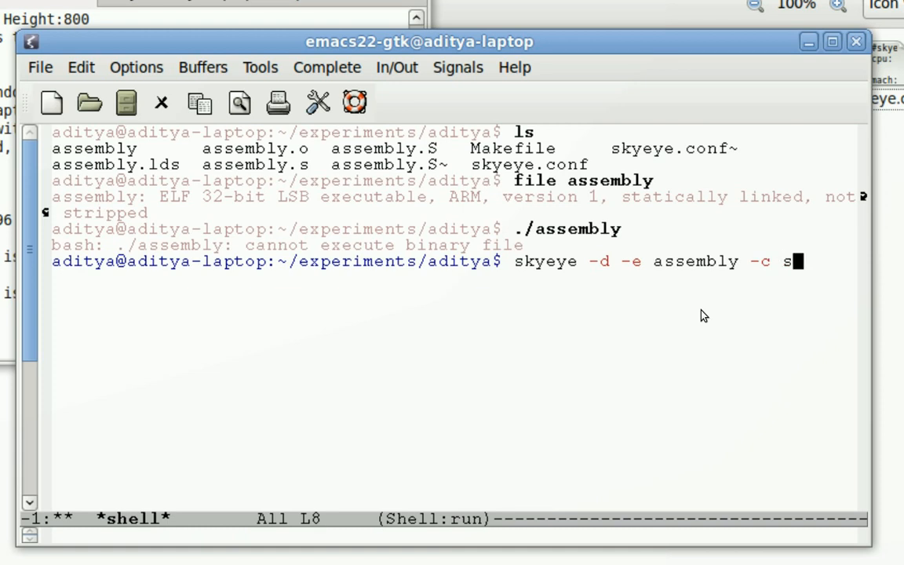
key(Tab)
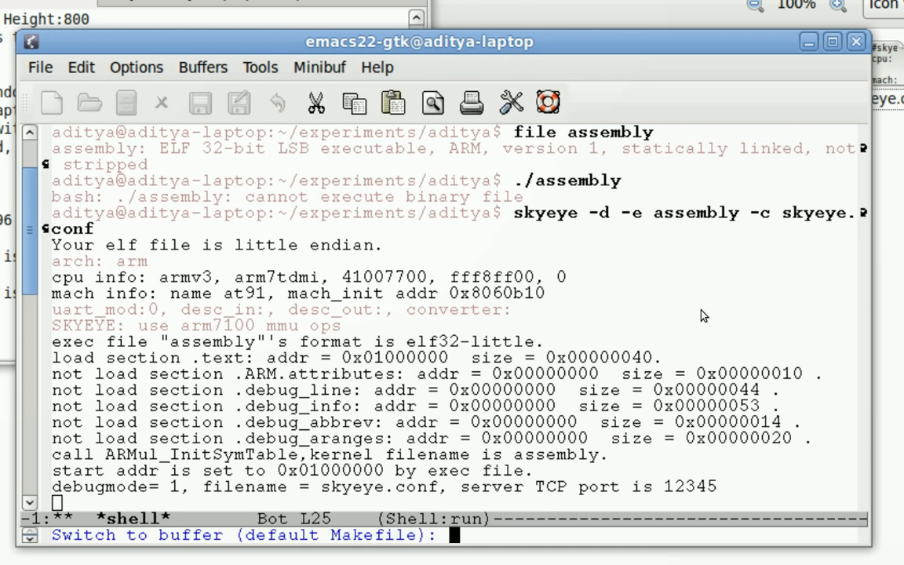
text(skyeye.conf)
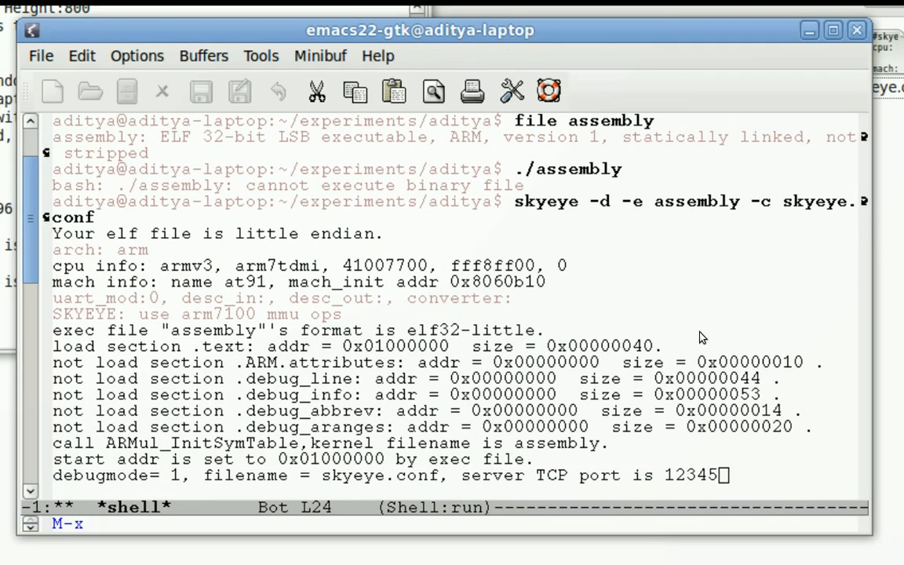
Start M-x gdb with 'arm-elf-gdb --annotate=3 assembly'.
text(gdb --annotate=3 assembly)
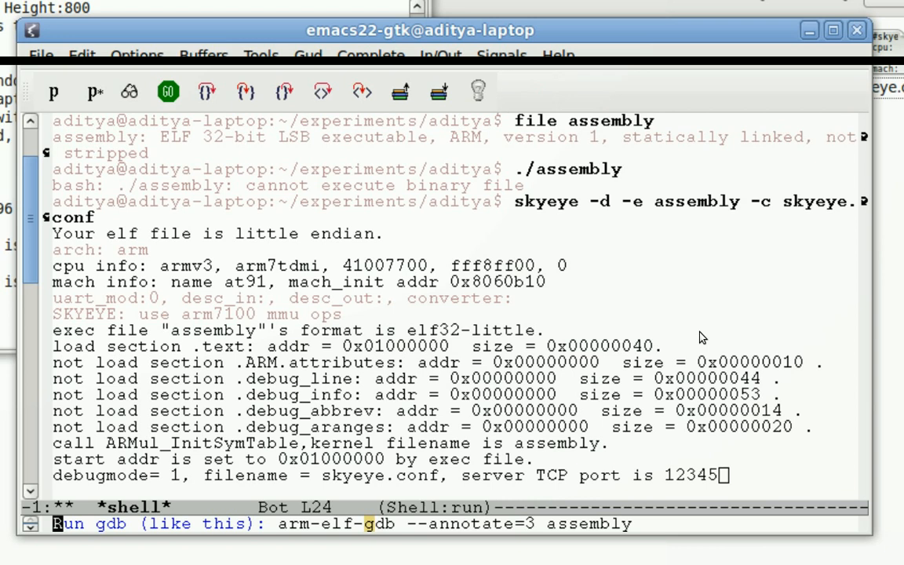
key(Return)
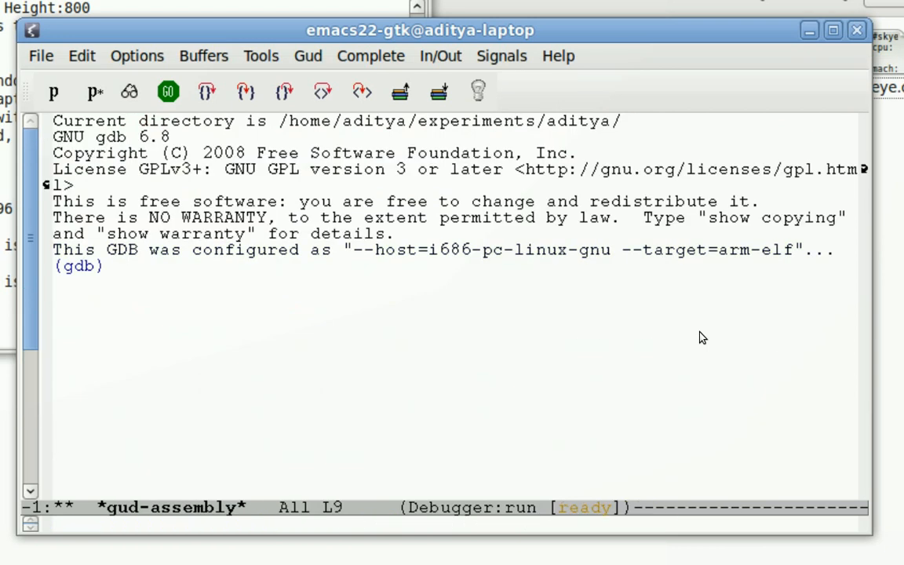
Enter 'target remote :12345' to connect GDB to SkyEye, stopping at begin in assembly.S.
text(target)
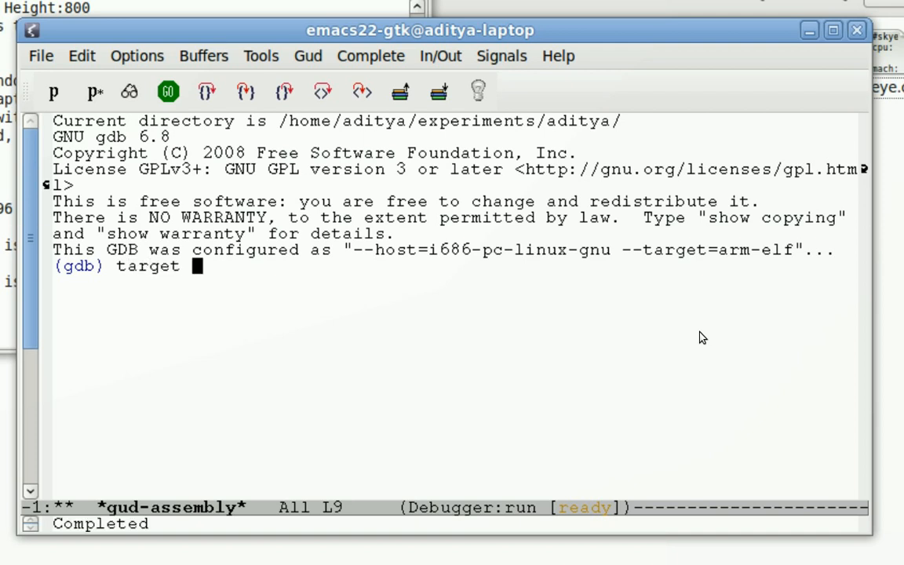
text(r)
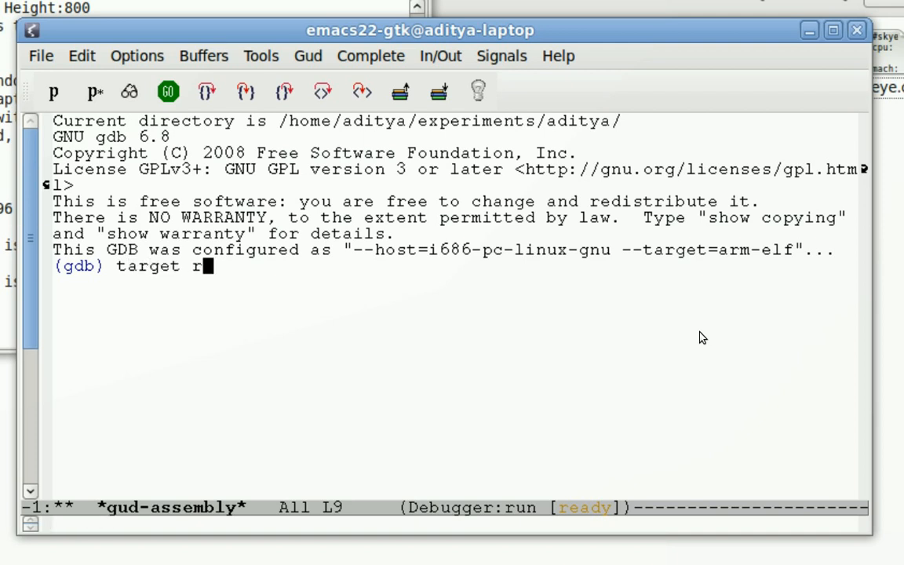
text(emote :1)
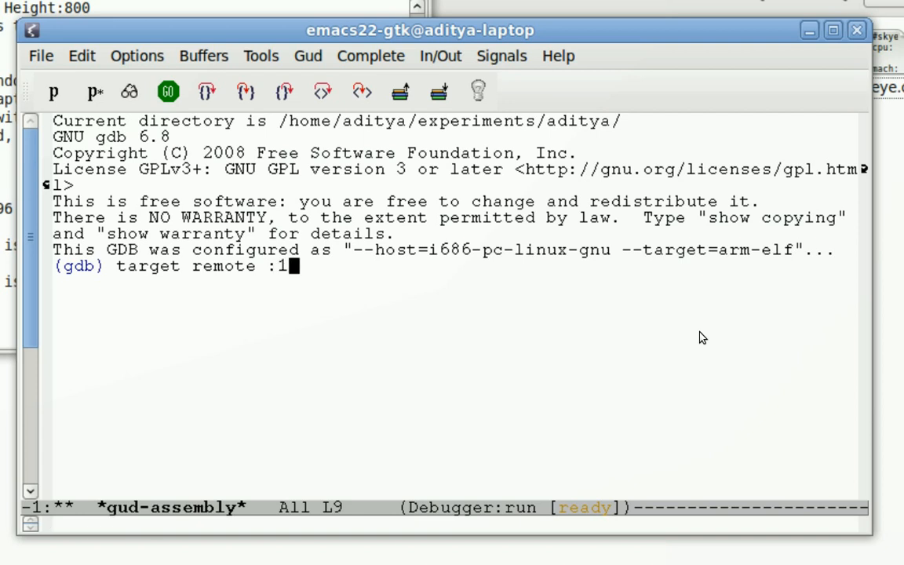
text(2345)
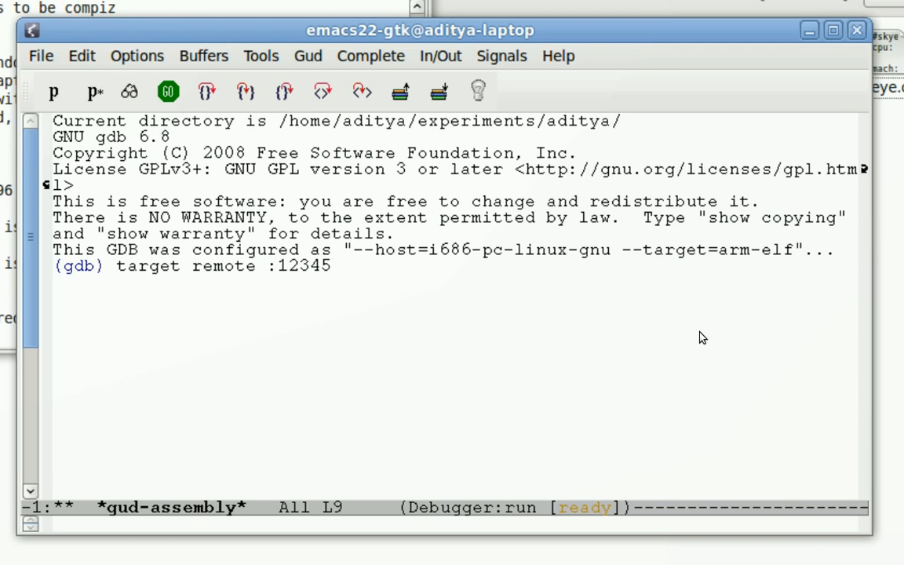
key(Return)
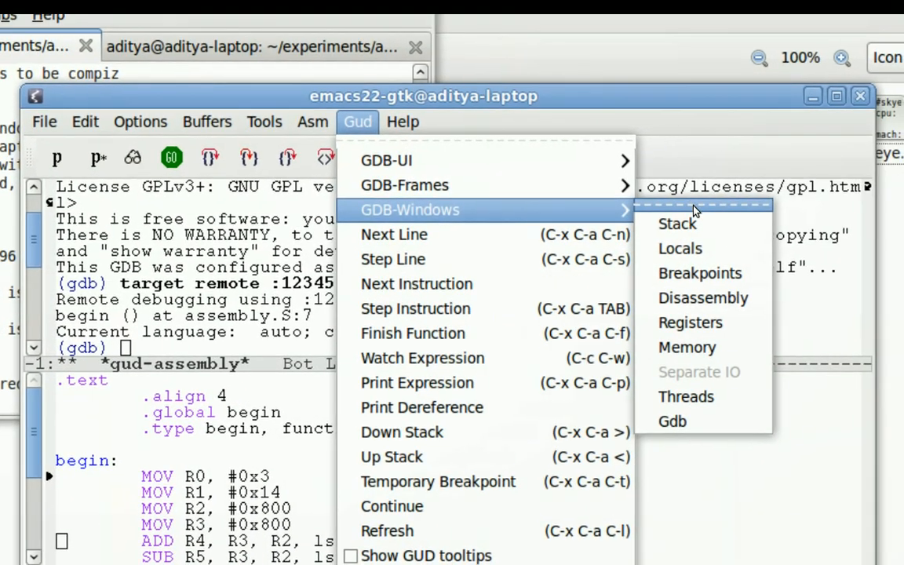
Show the GDB Registers window with r0–r10 beside assembly.S via Gud > GDB-Windows.
click(690, 323)
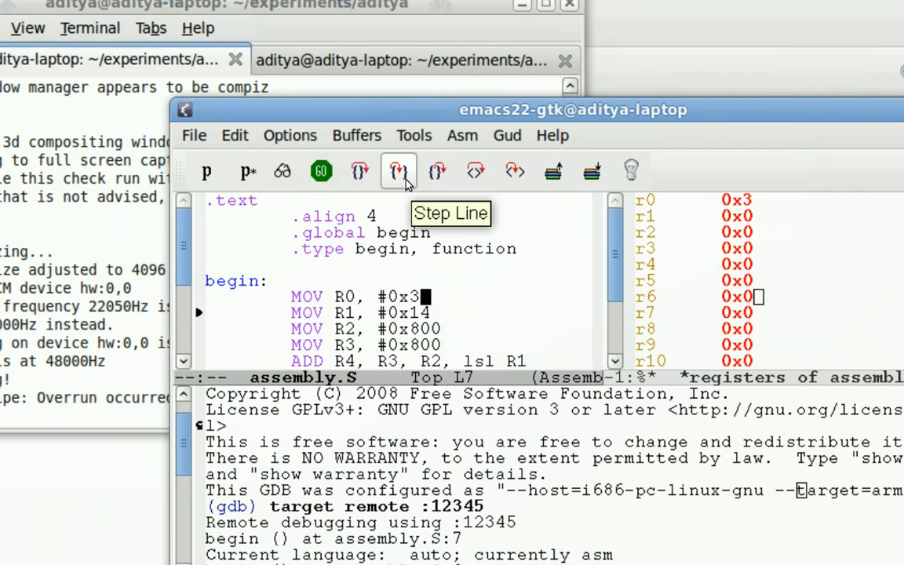
Step line by line through the MOV, ORR and arithmetic instructions until end, leaving r0 at 0x280.
click(398, 171)
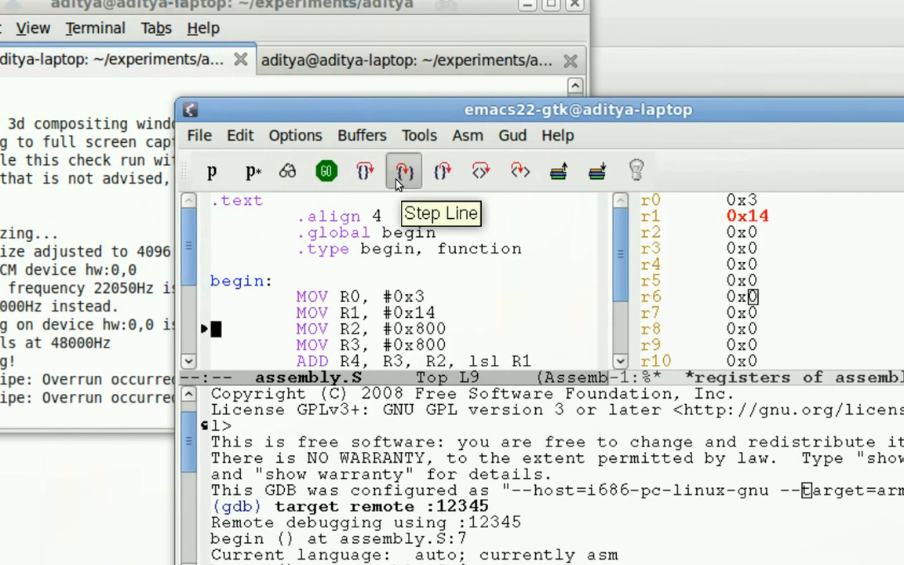
click(403, 171)
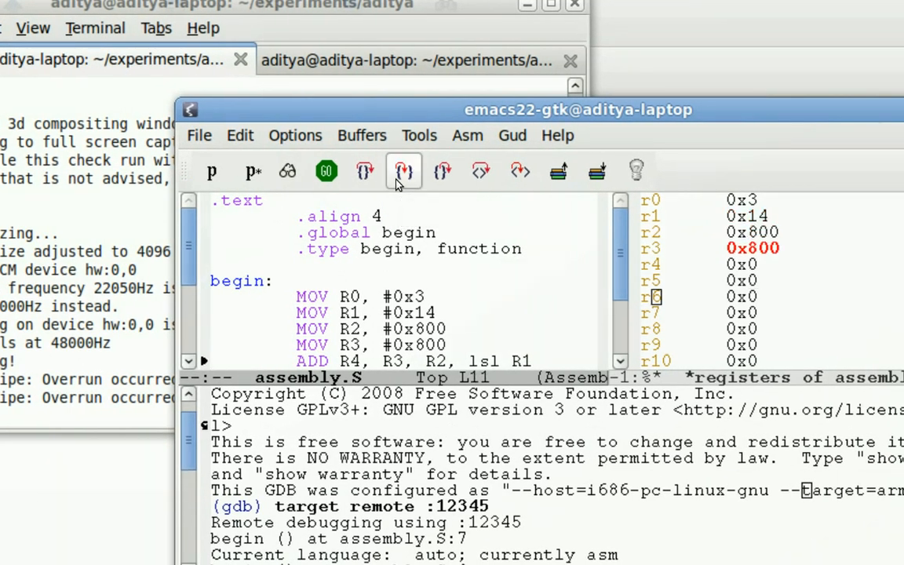
click(404, 171)
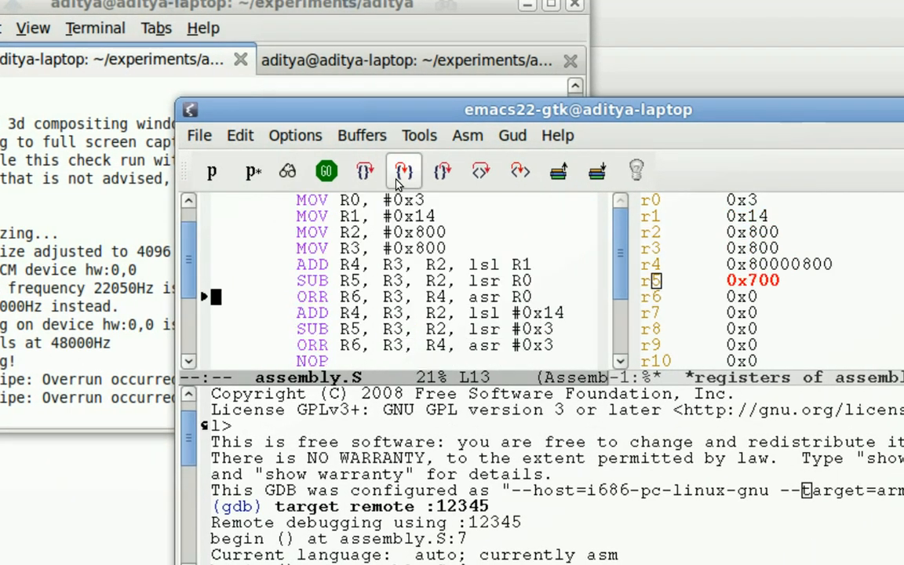
click(403, 171)
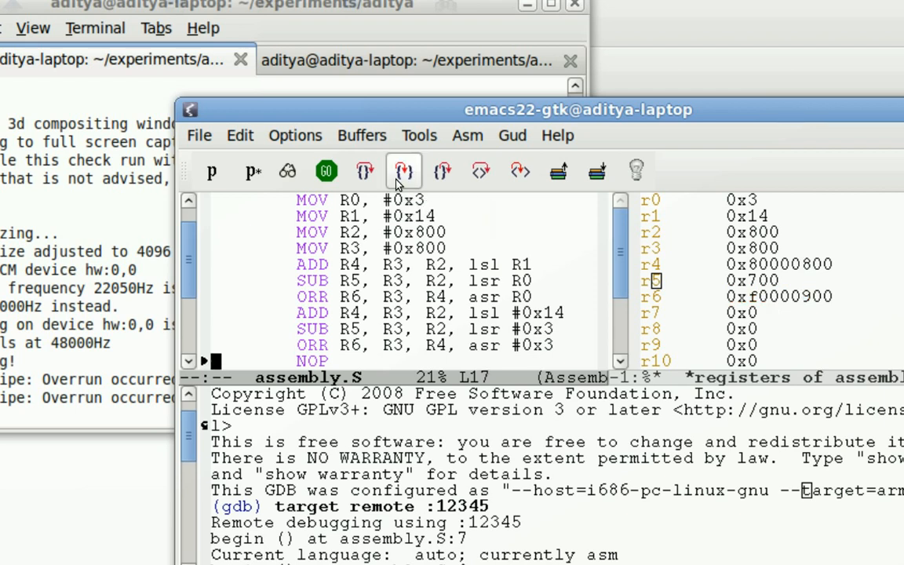
mouse_move(403, 171)
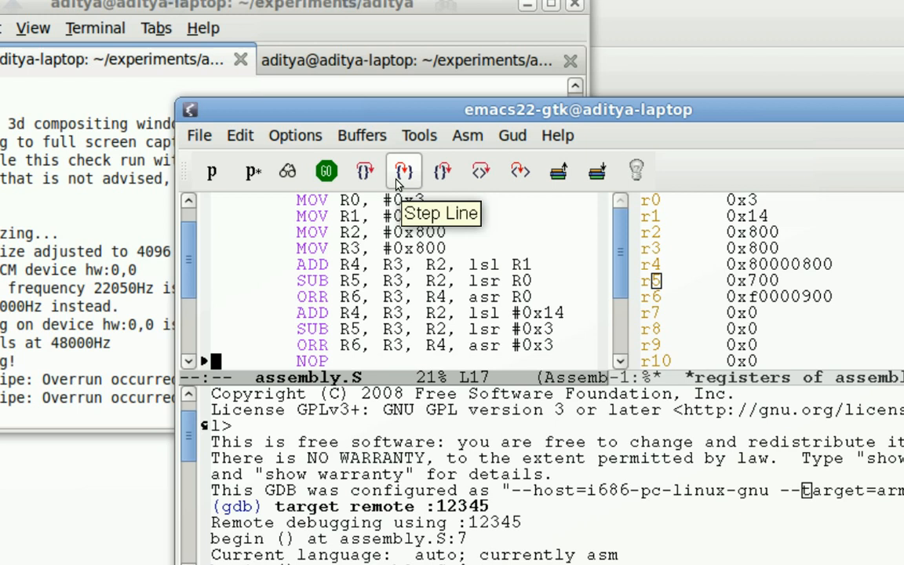
click(405, 170)
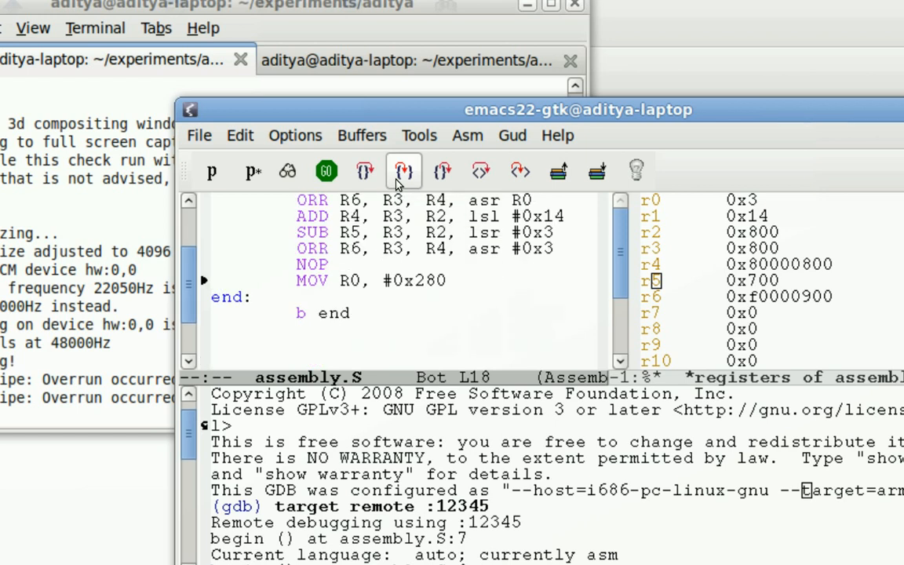
click(405, 171)
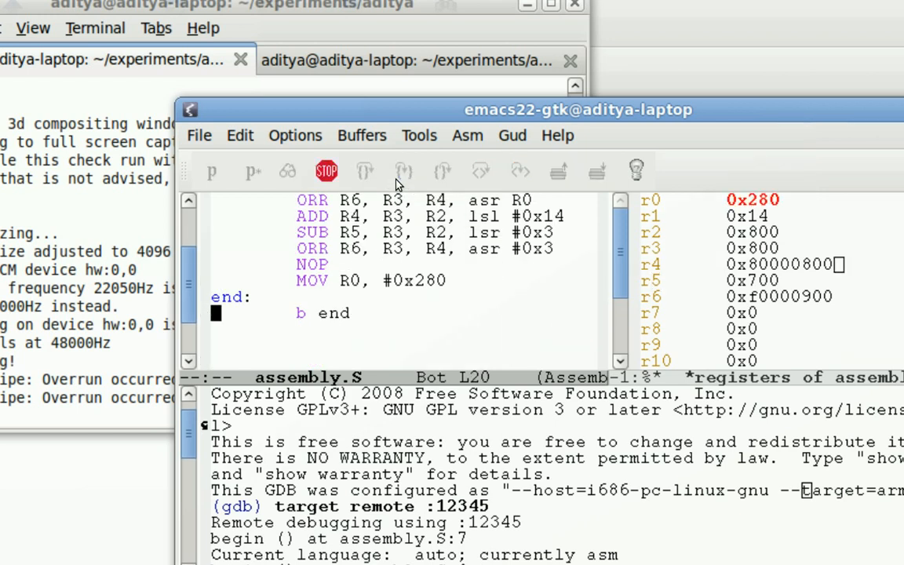